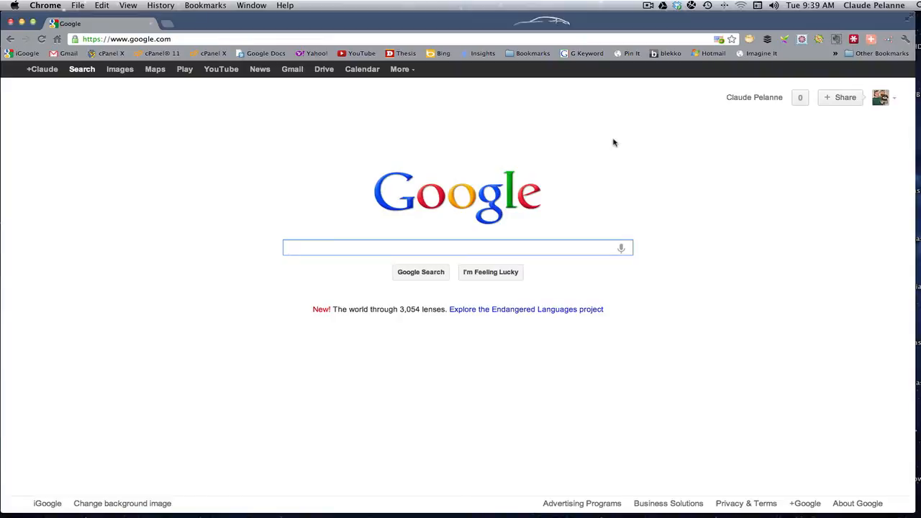
mouse_move(605, 138)
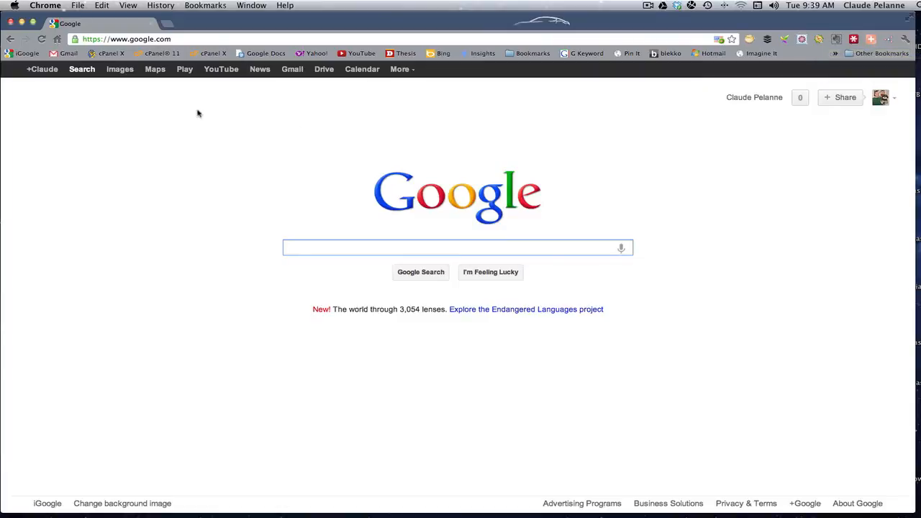
mouse_move(98, 118)
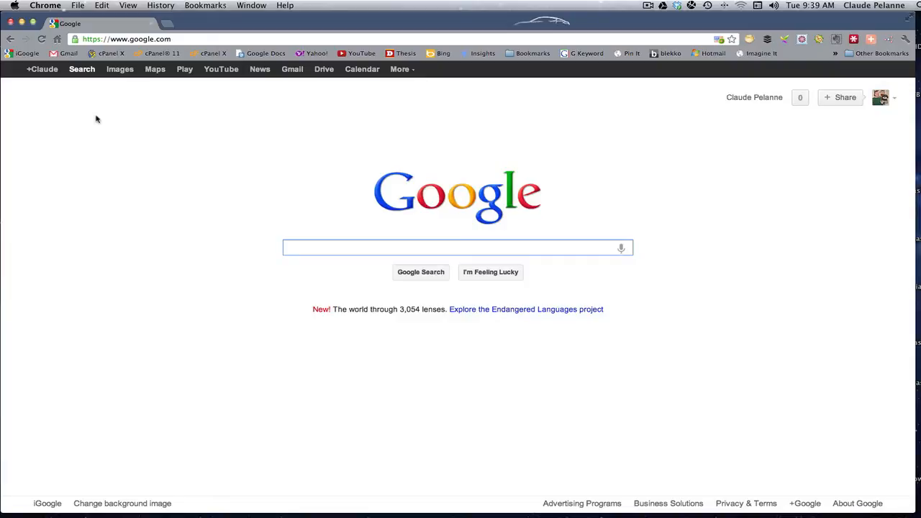
mouse_move(107, 118)
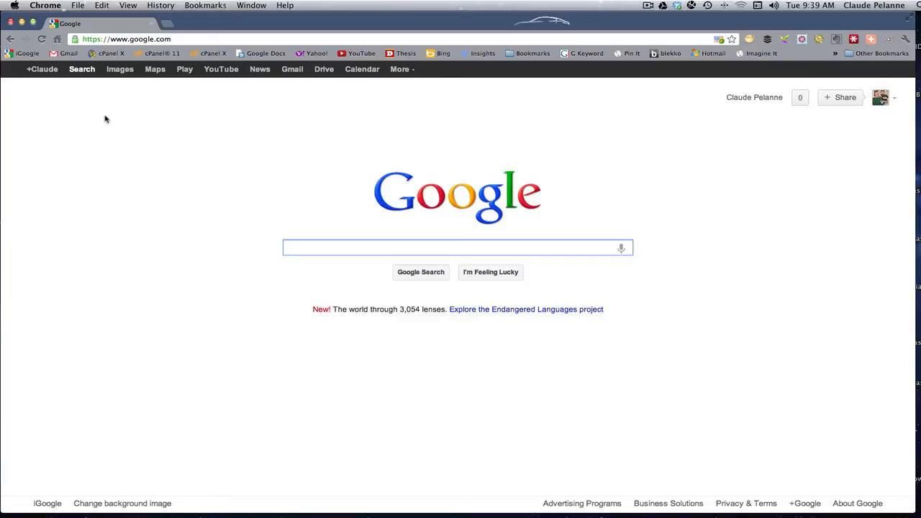
mouse_move(80, 108)
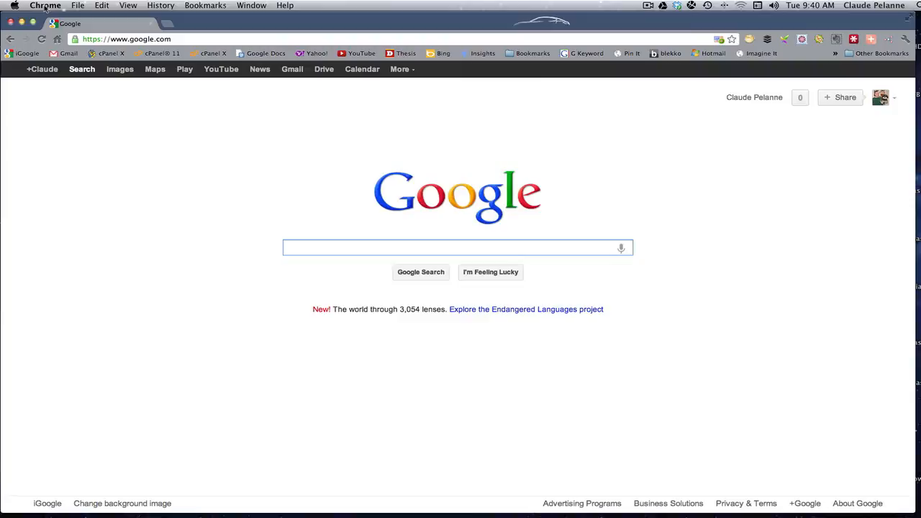
Open Chrome's Settings page via Preferences… in the Chrome menu.
left_click(46, 5)
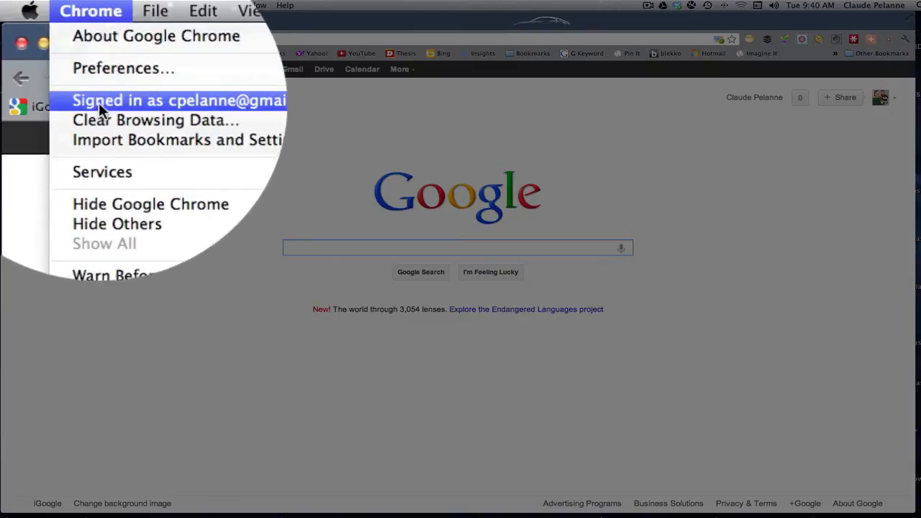
left_click(122, 67)
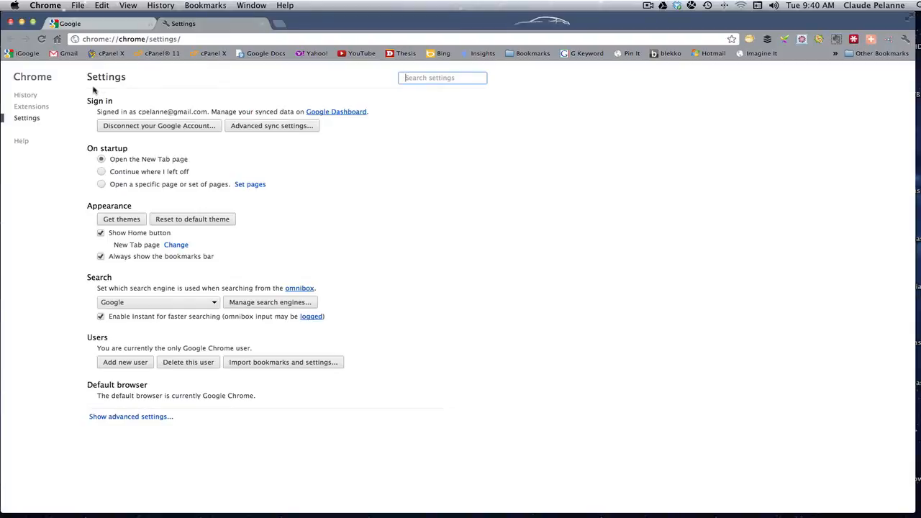
mouse_move(122, 89)
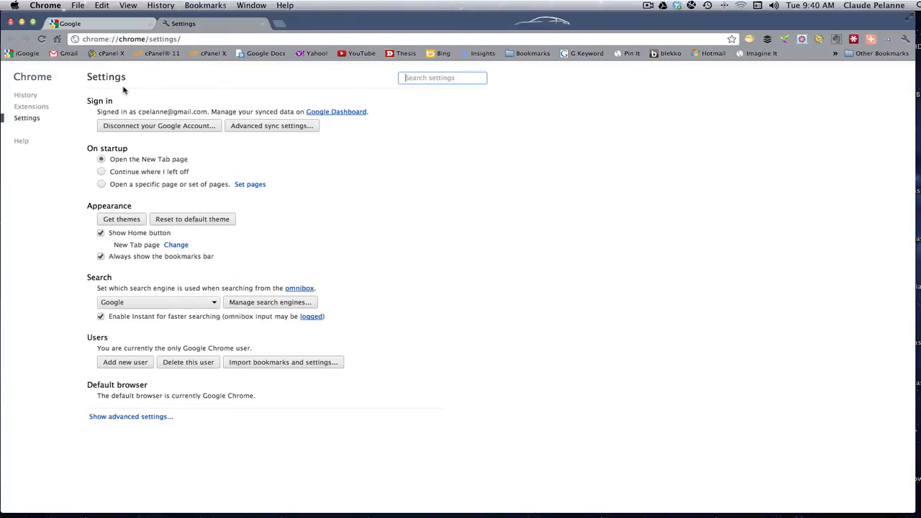
mouse_move(129, 89)
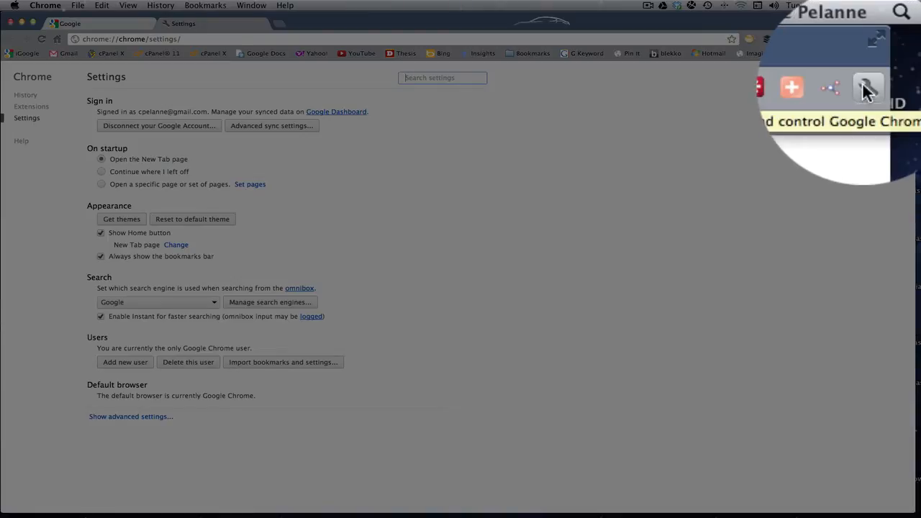
left_click(866, 88)
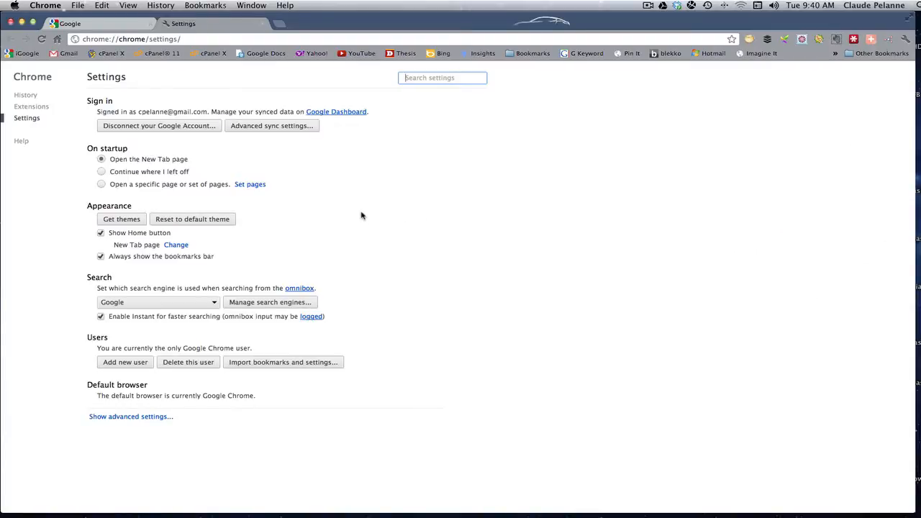
mouse_move(374, 200)
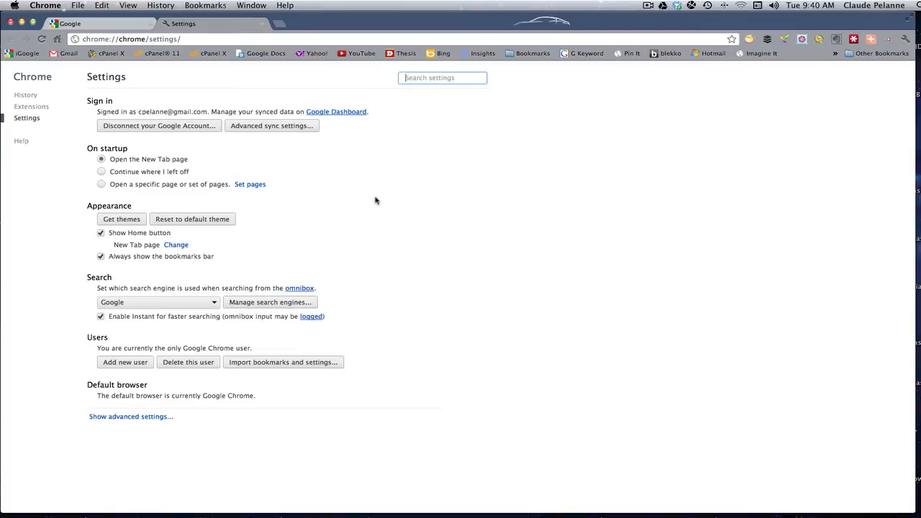
mouse_move(371, 198)
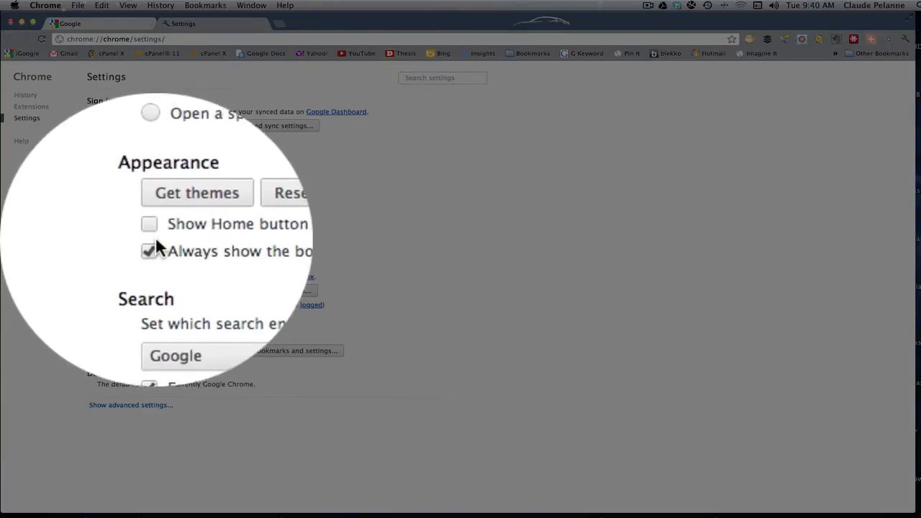
Enable Show Home button under Appearance.
left_click(150, 224)
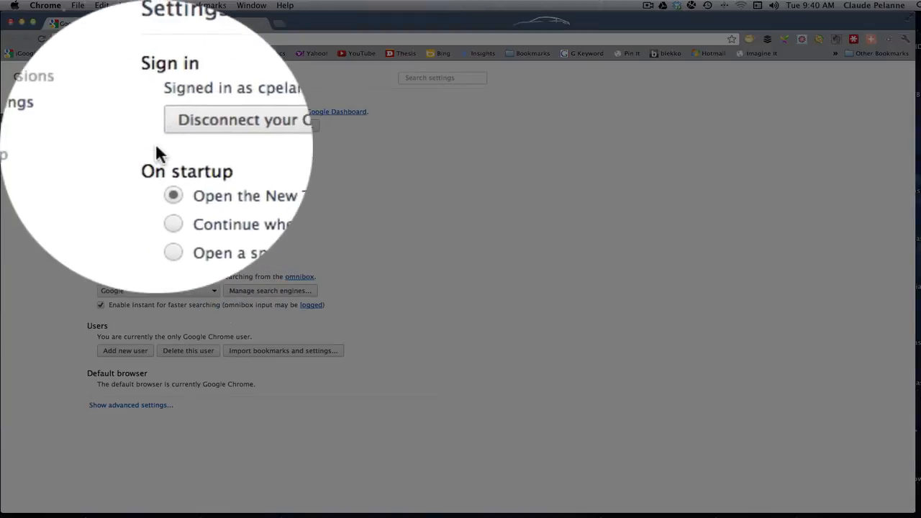
scroll("down", 3)
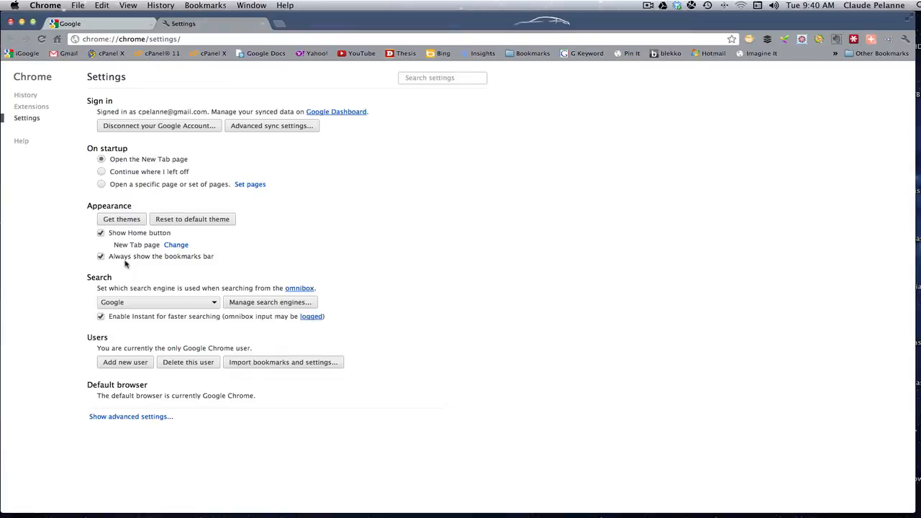
mouse_move(133, 277)
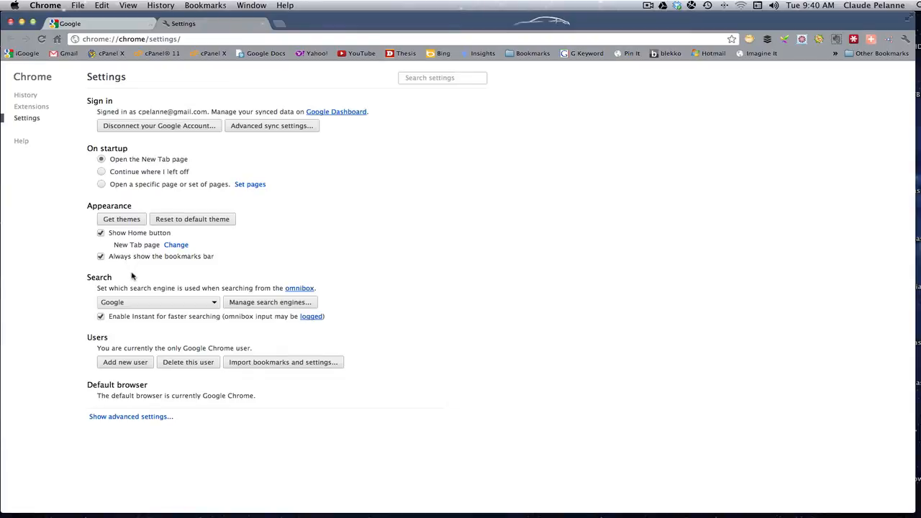
mouse_move(132, 232)
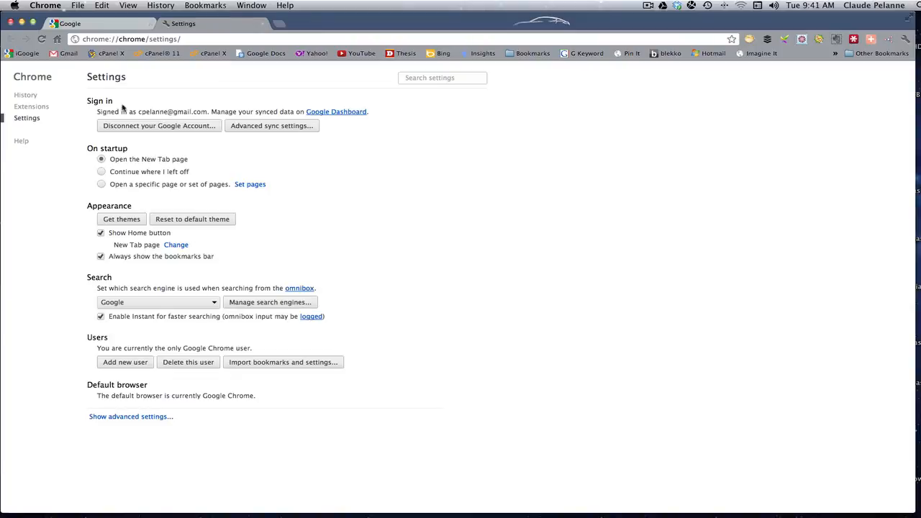
mouse_move(115, 109)
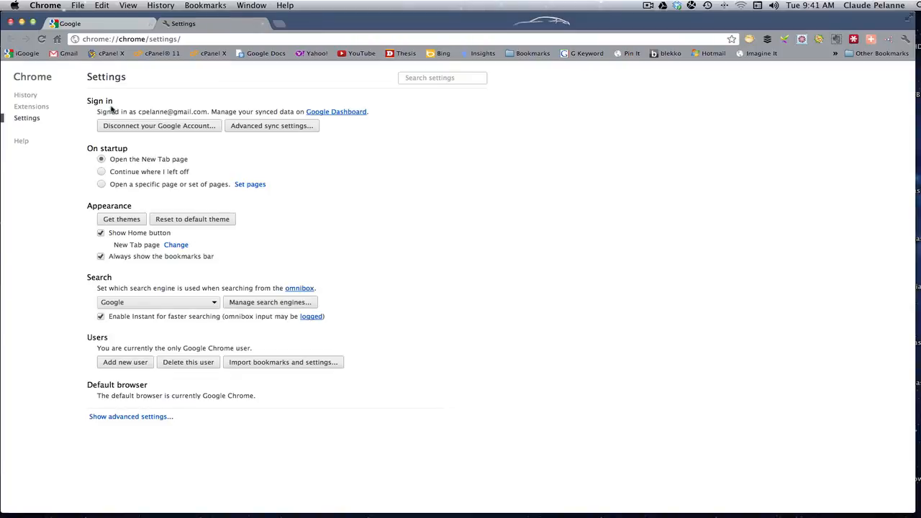
mouse_move(256, 168)
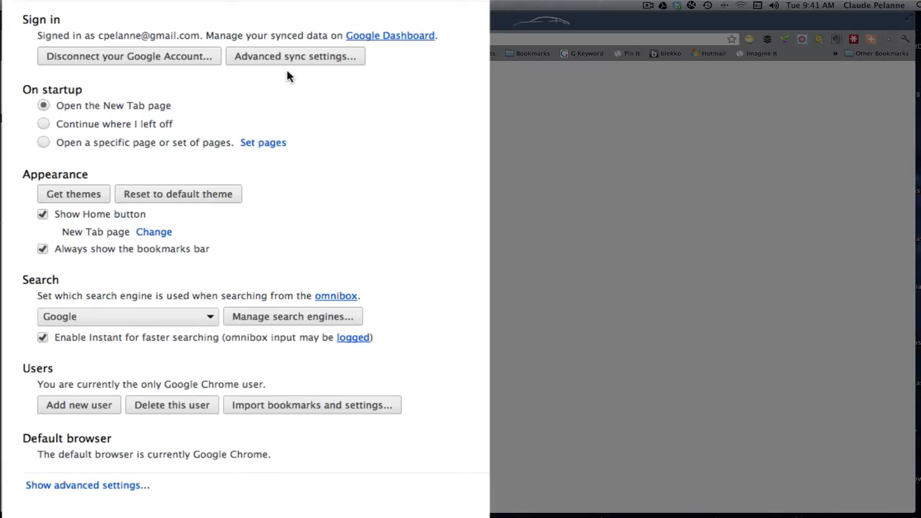
mouse_move(291, 60)
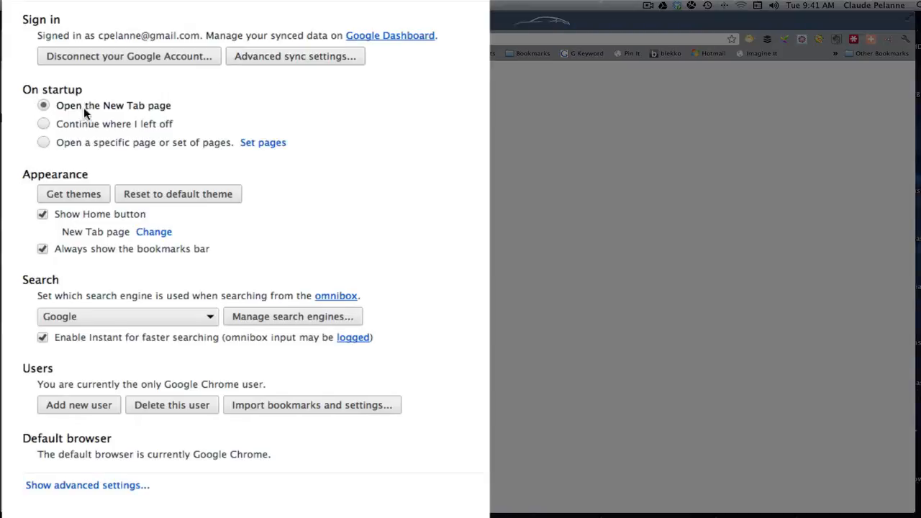
mouse_move(85, 157)
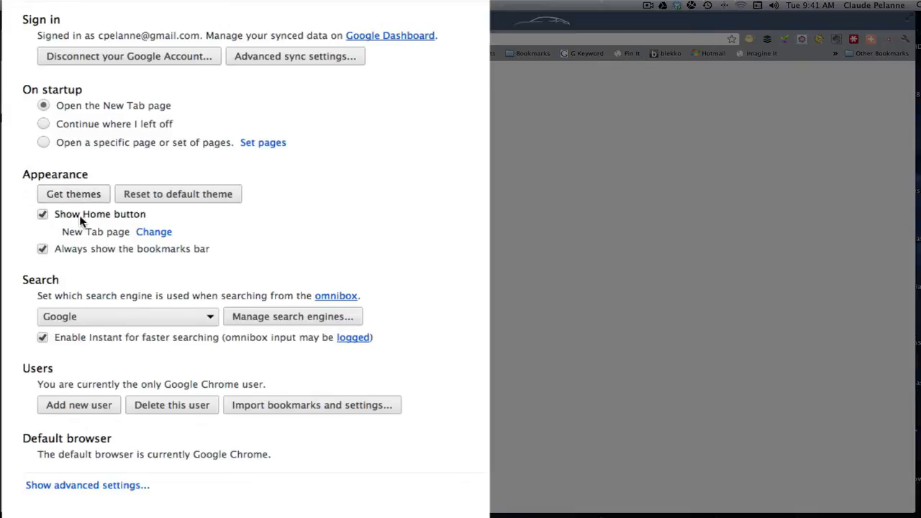
mouse_move(99, 266)
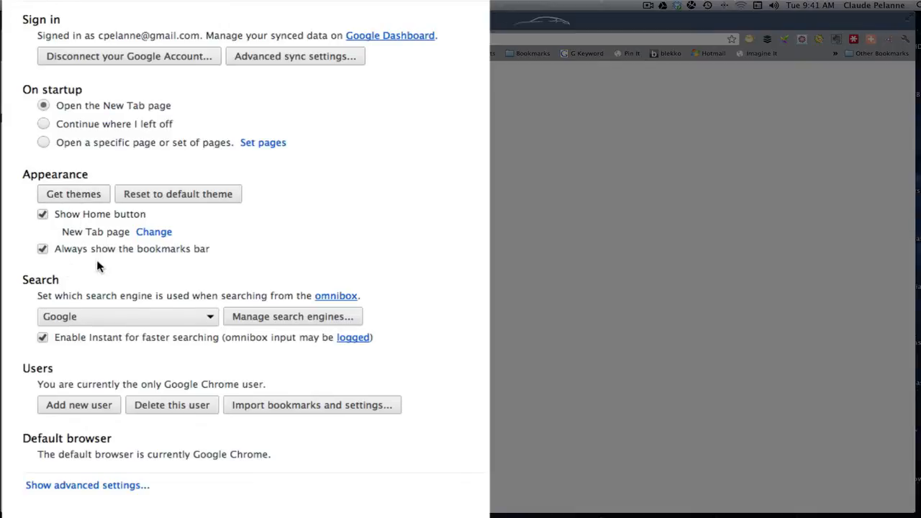
left_click(43, 248)
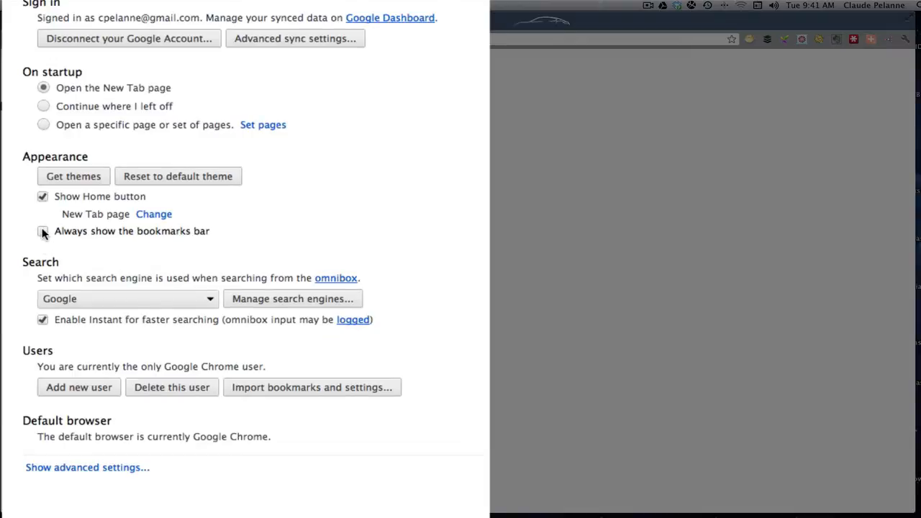
left_click(43, 230)
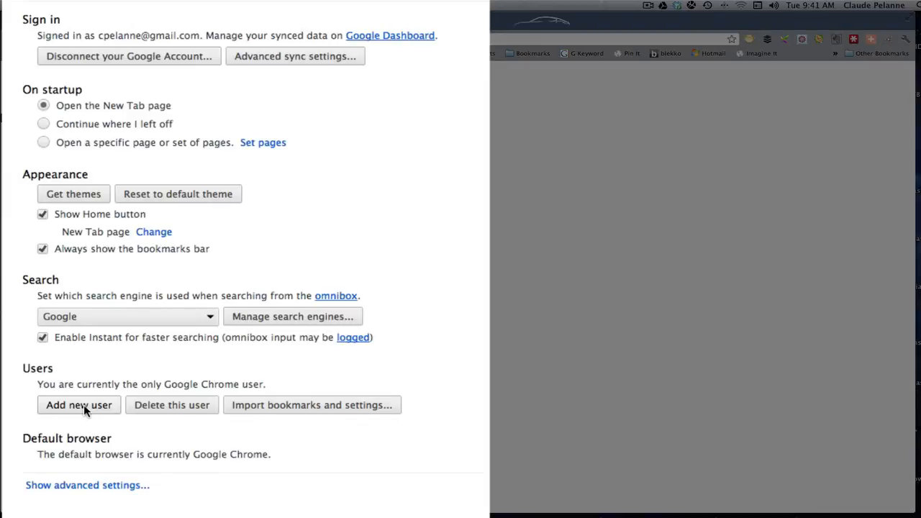
mouse_move(90, 421)
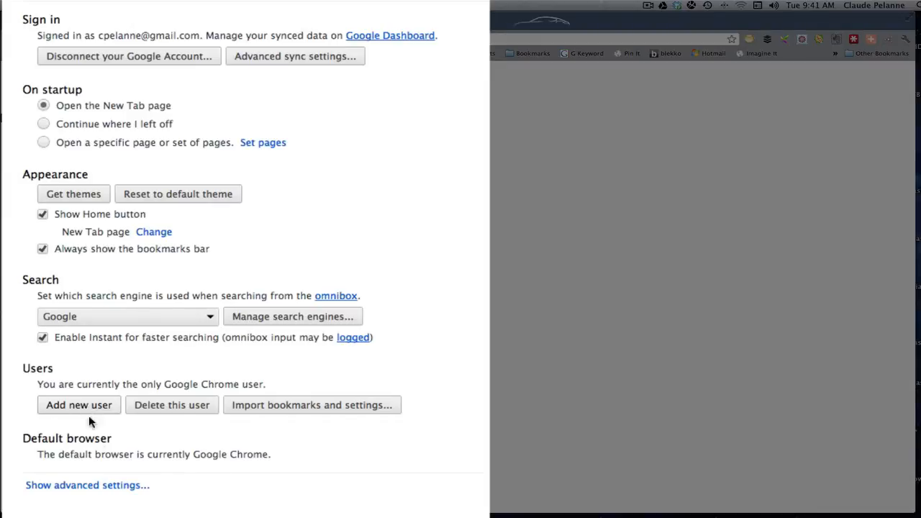
mouse_move(108, 449)
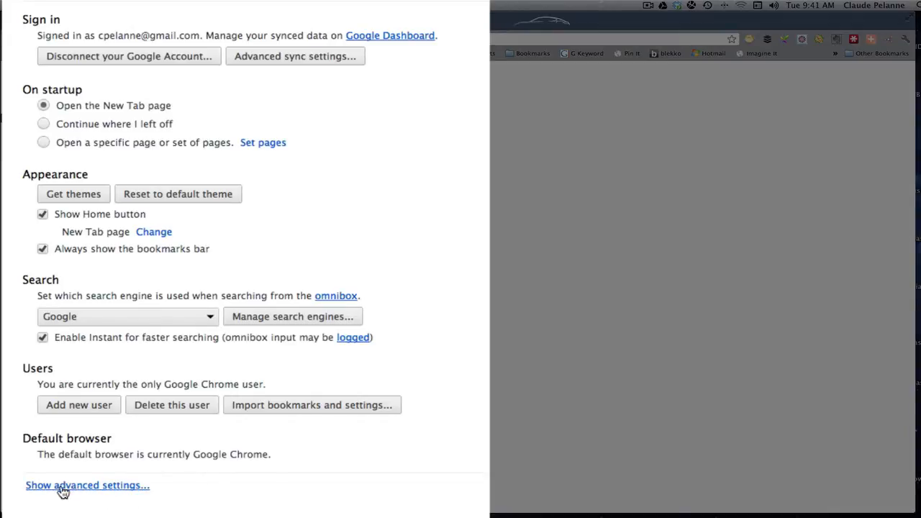
left_click(86, 485)
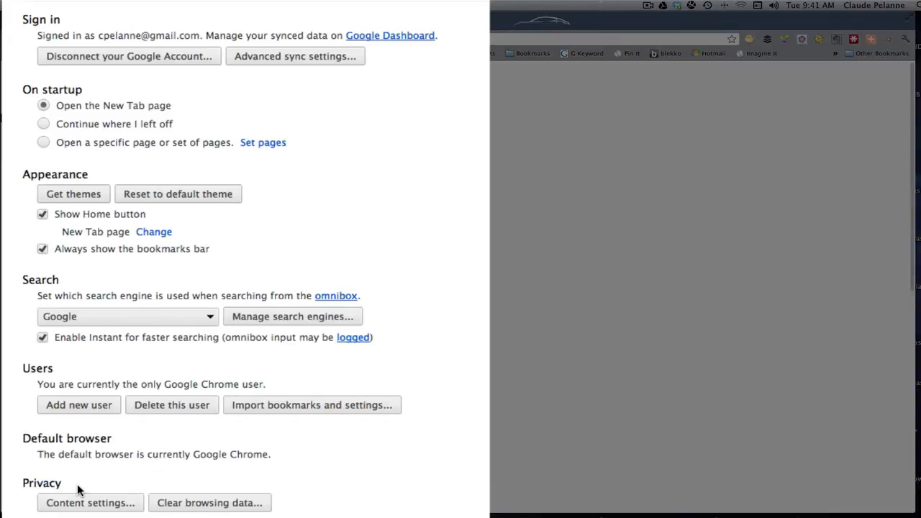
scroll("down", 3)
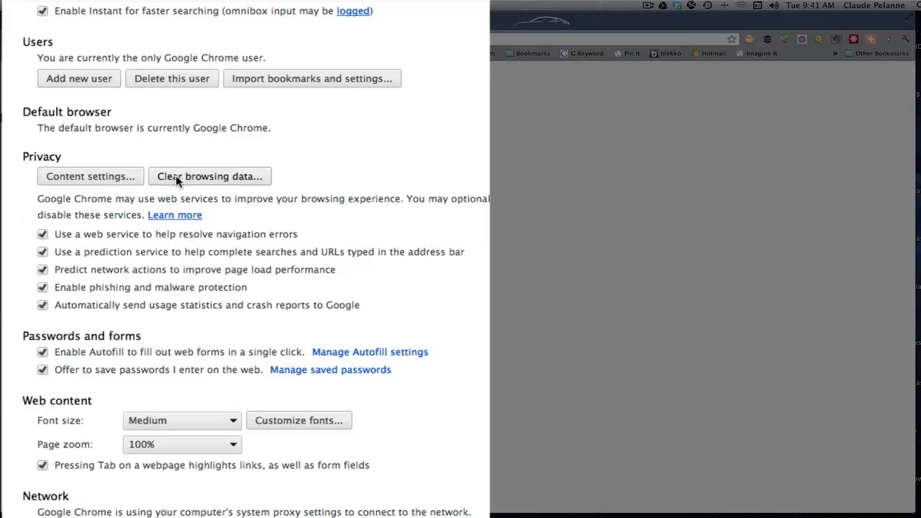
mouse_move(90, 179)
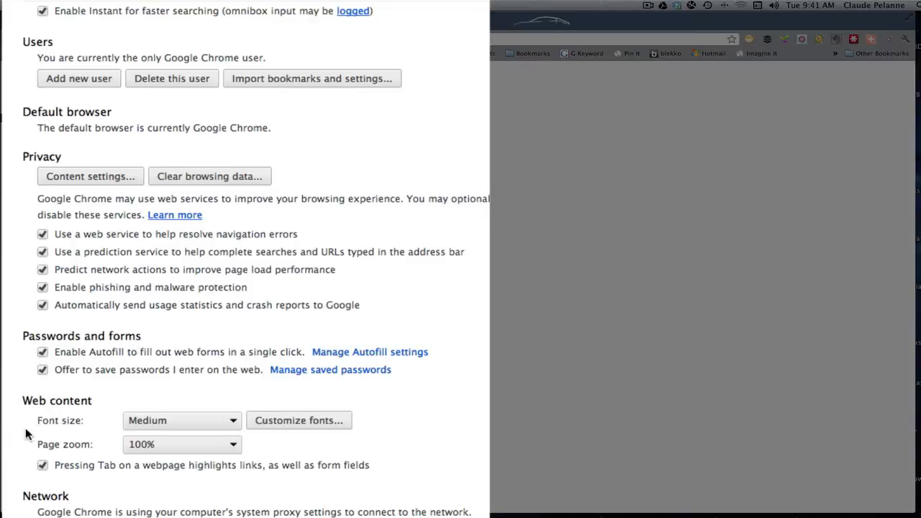
scroll("down", 3)
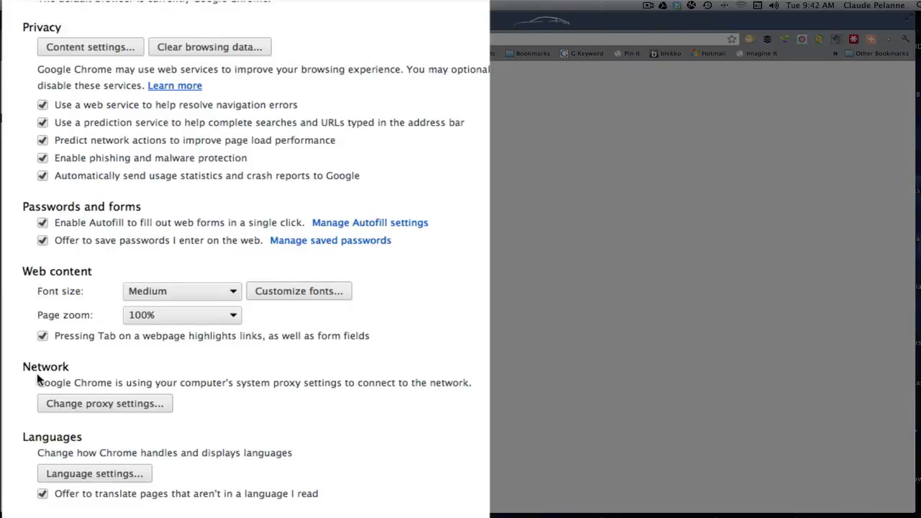
scroll("down", 3)
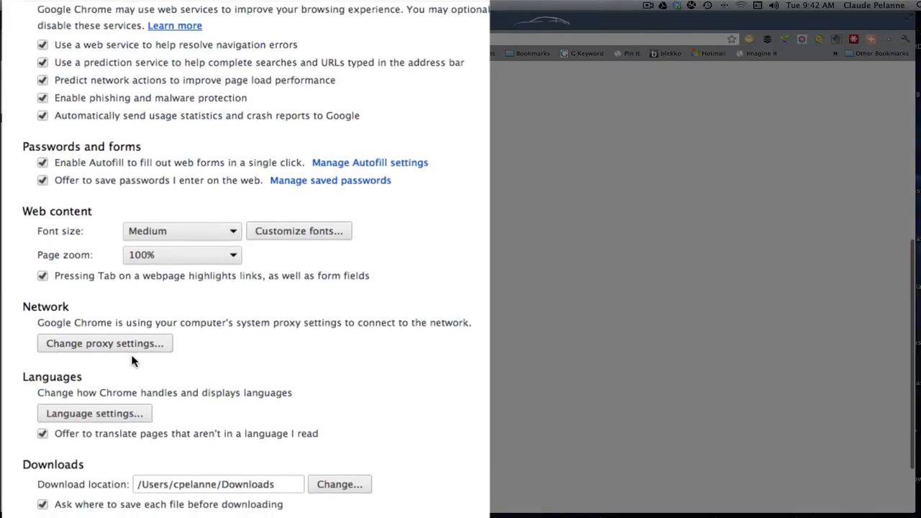
scroll("down", 3)
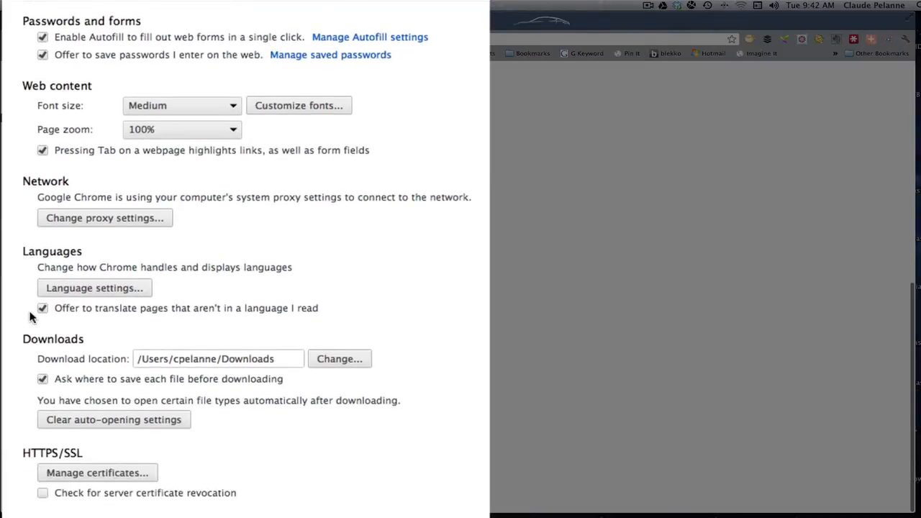
scroll("down", 3)
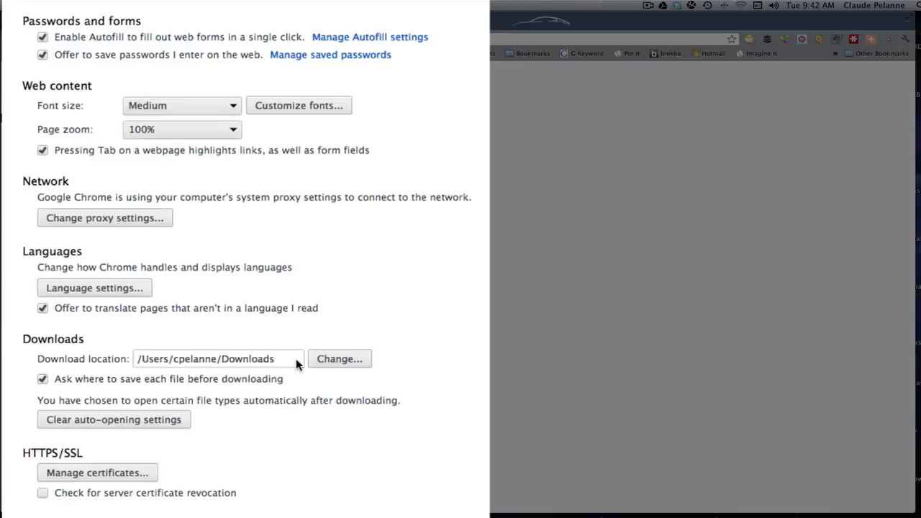
mouse_move(12, 478)
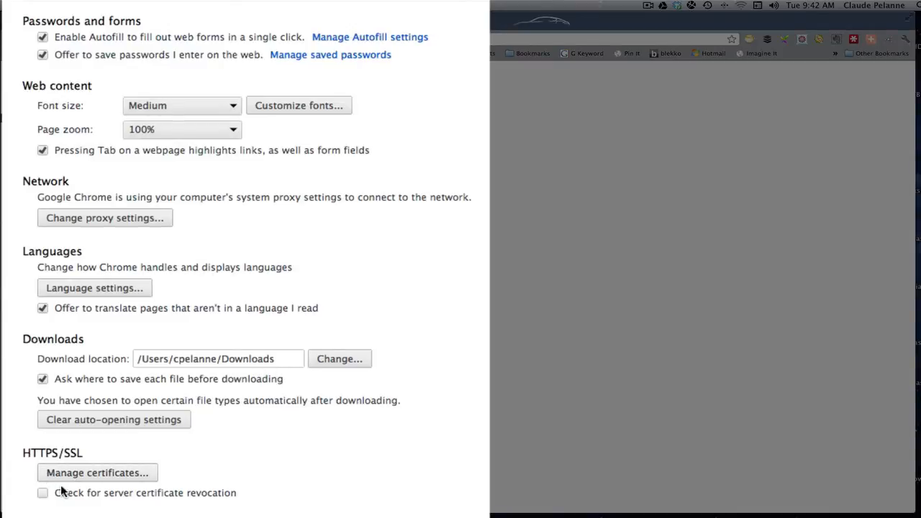
scroll("down", 3)
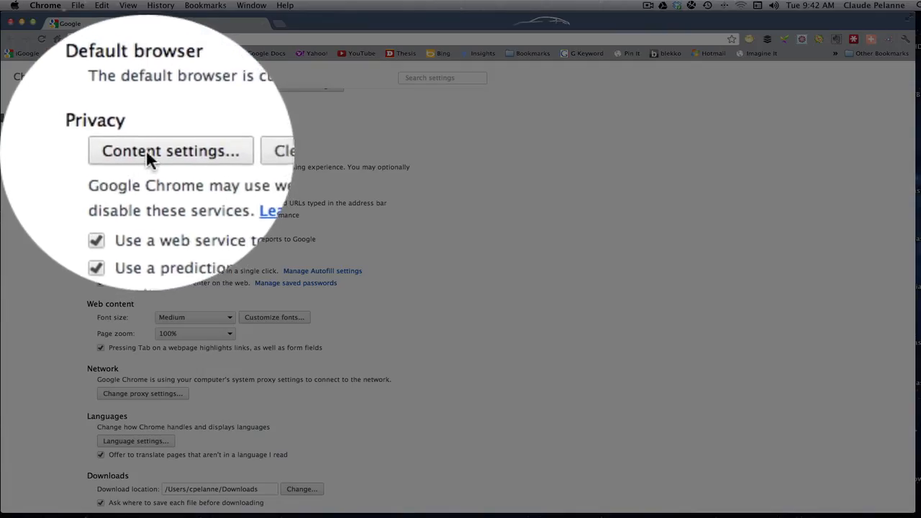
Review Content settings for cookies, images, JavaScript, plug-ins, pop-ups, location and notifications without changes.
left_click(169, 151)
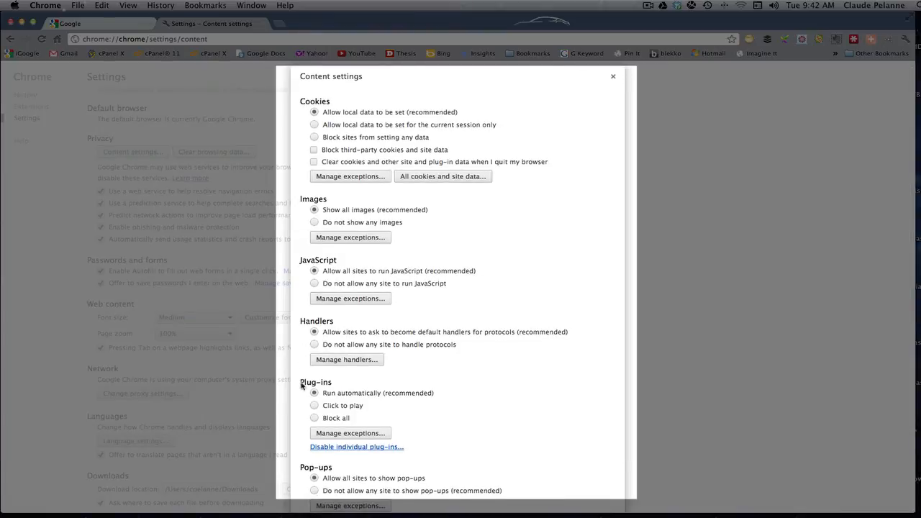
scroll("down", 3)
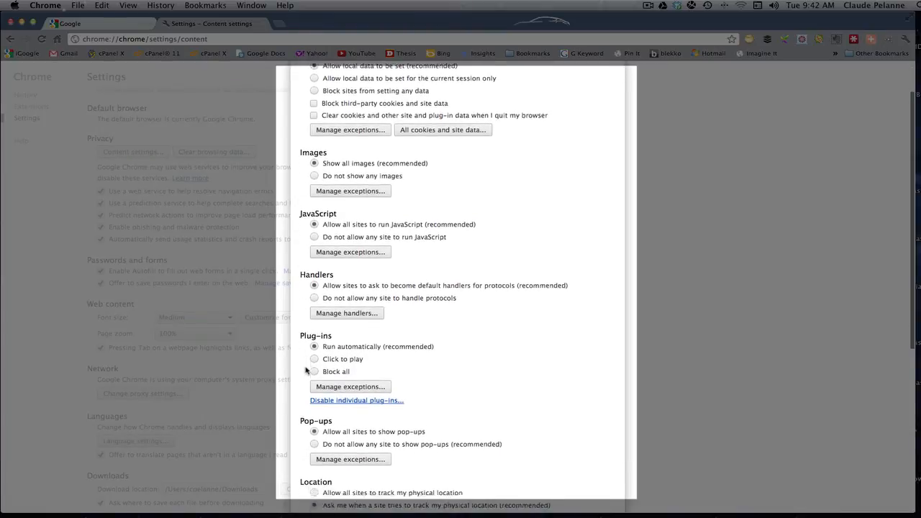
scroll("down", 3)
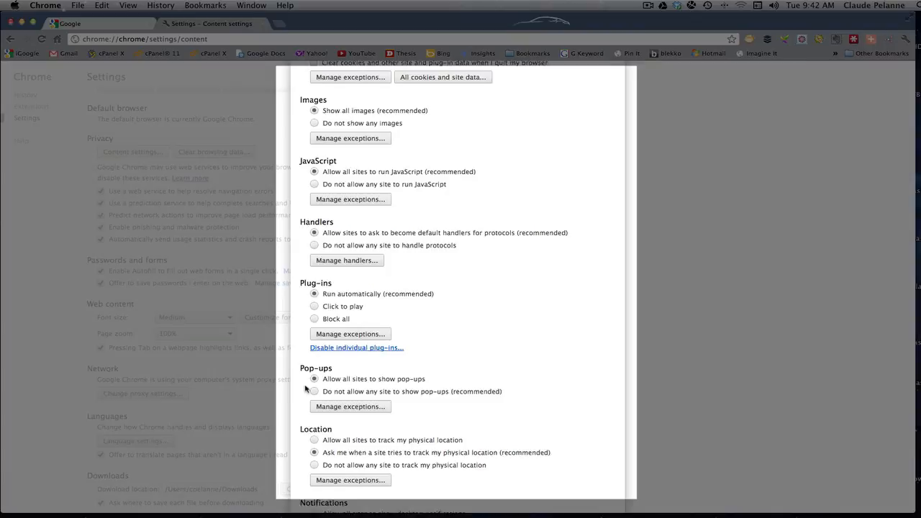
scroll("down", 3)
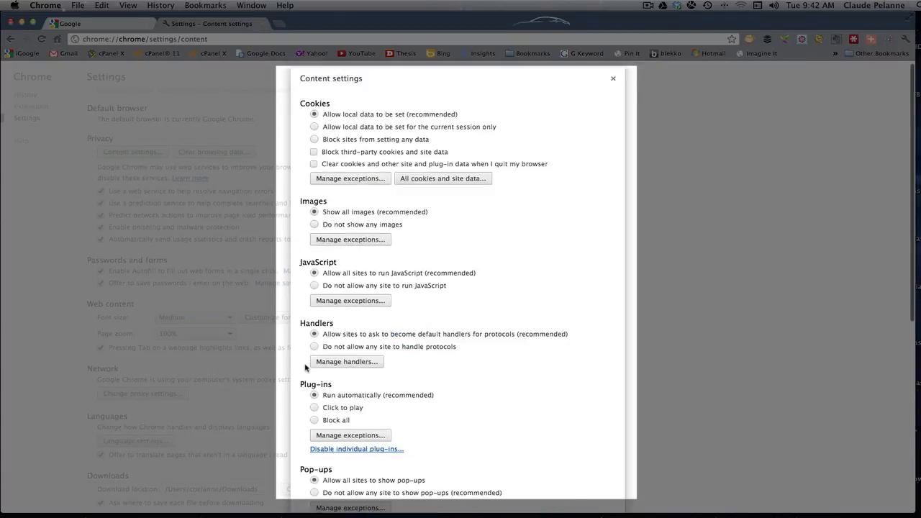
scroll("down", 3)
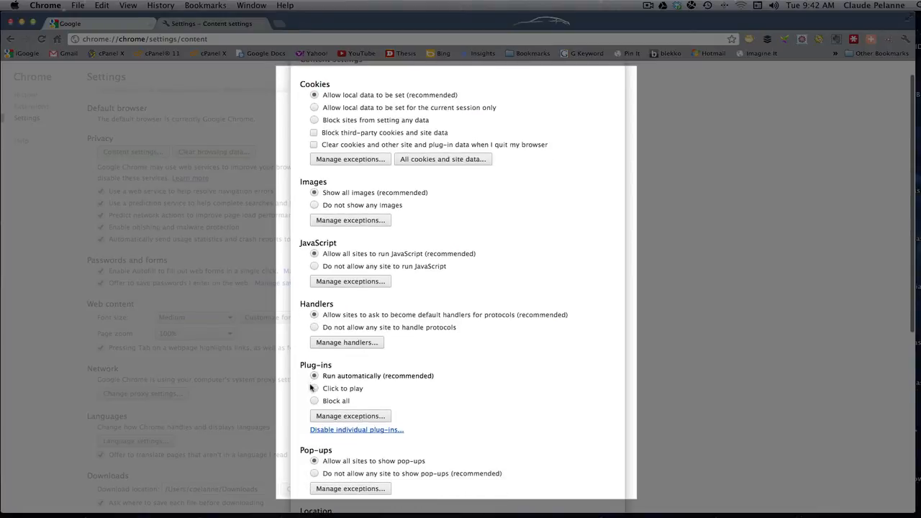
scroll("down", 3)
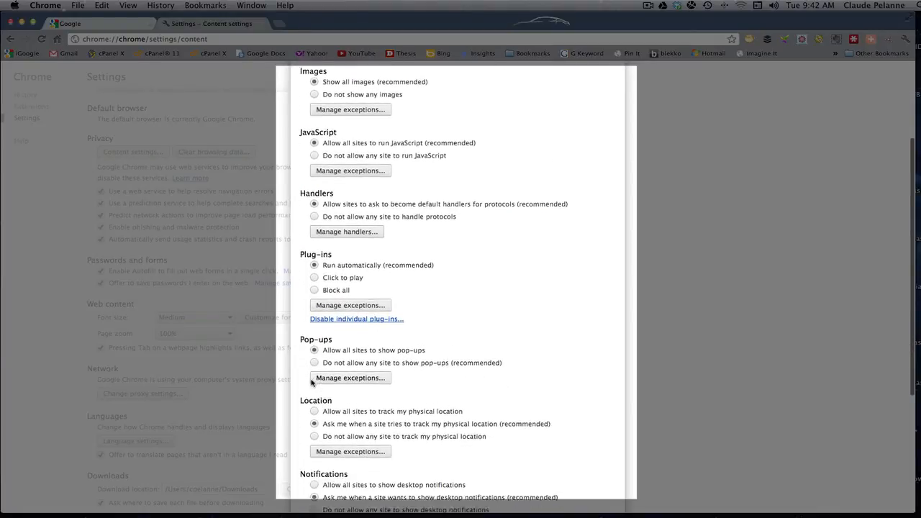
scroll("down", 3)
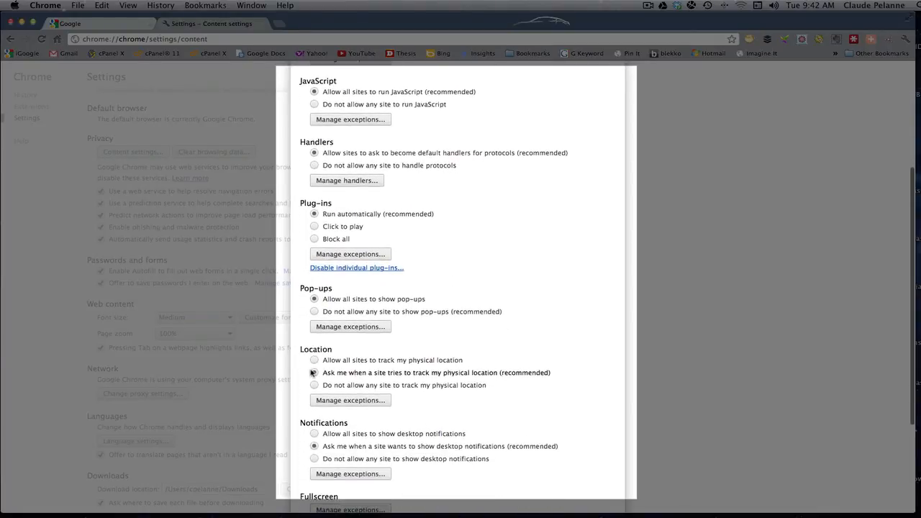
scroll("down", 3)
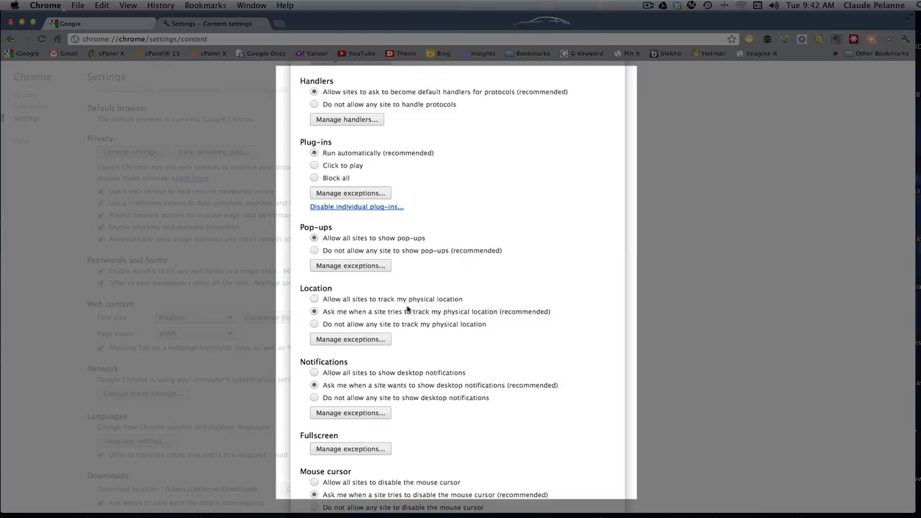
scroll("down", 3)
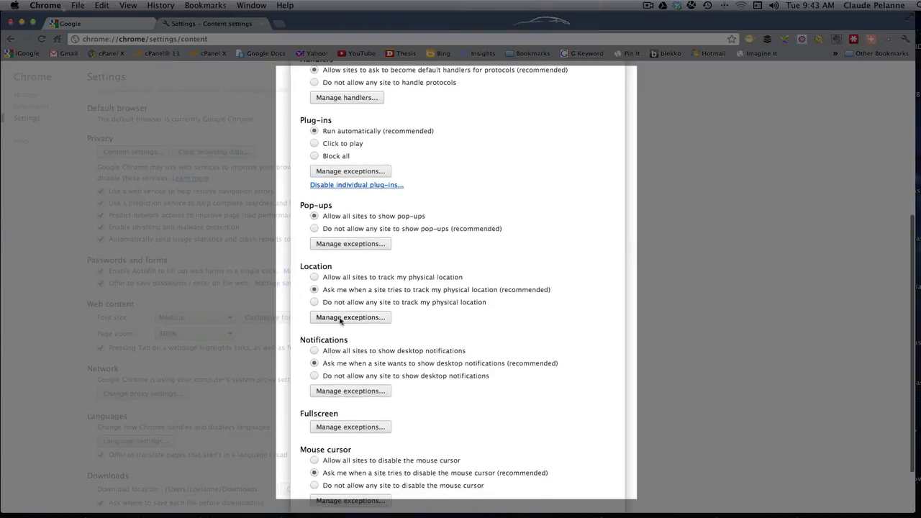
scroll("down", 3)
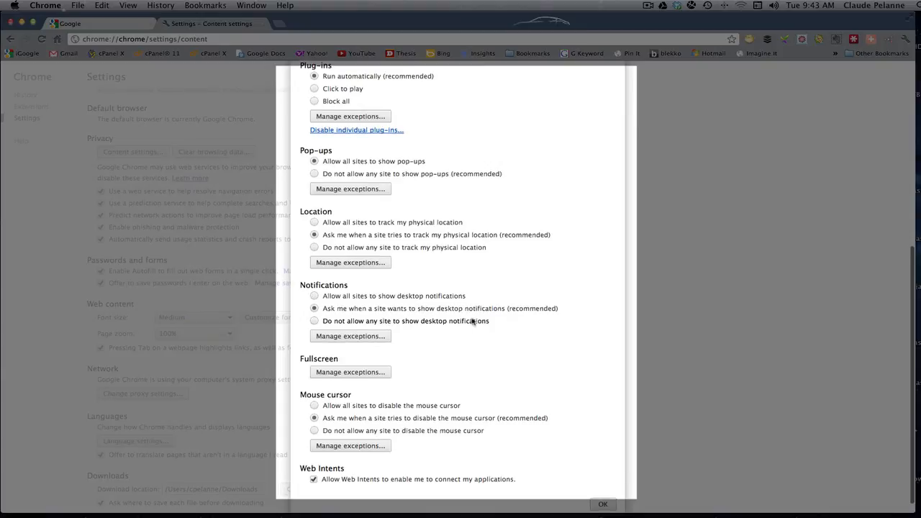
scroll("down", 3)
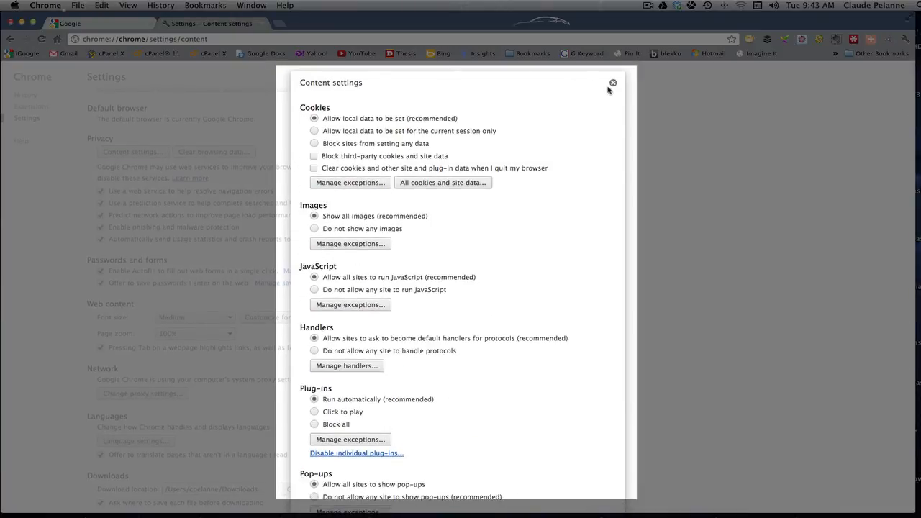
Close Content settings, review the Clear browsing data choices and cancel without clearing.
left_click(613, 82)
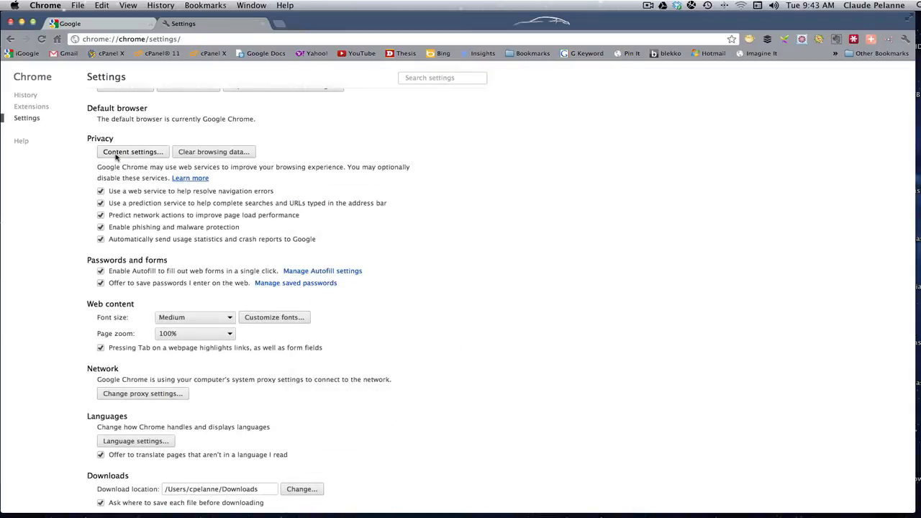
left_click(213, 152)
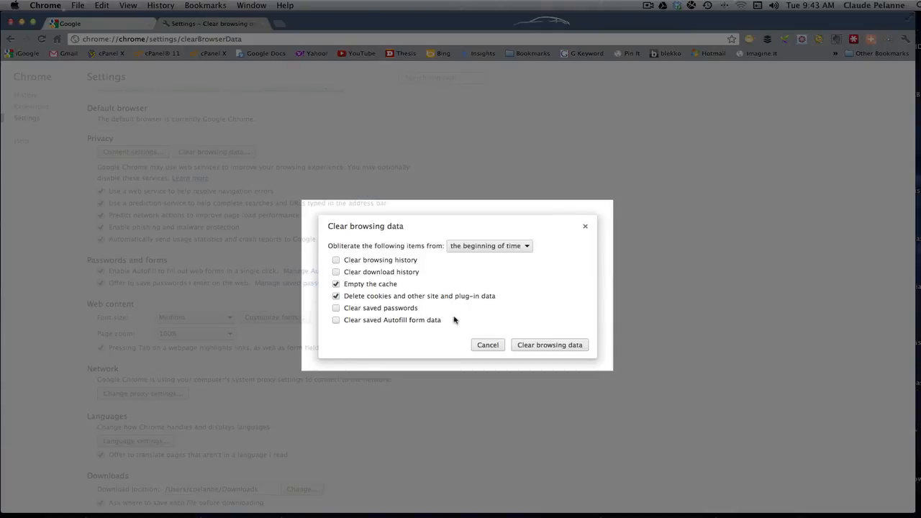
left_click(486, 346)
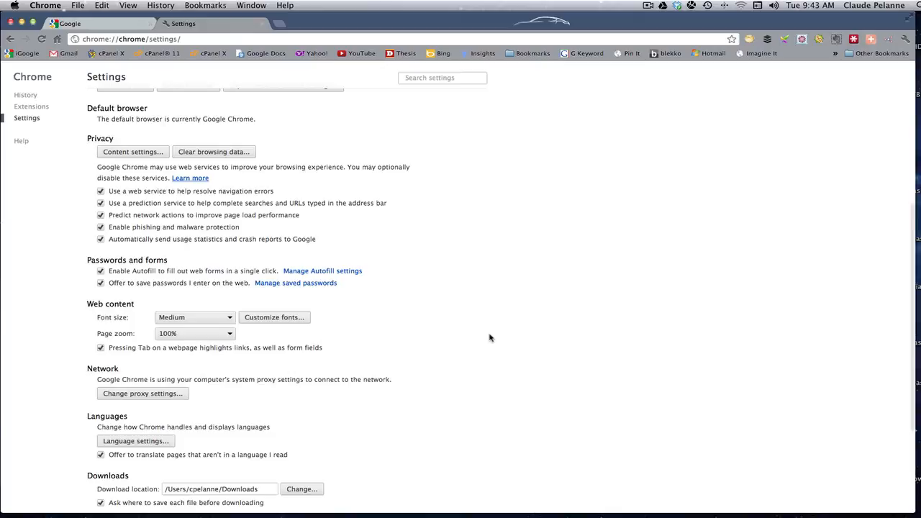
mouse_move(483, 338)
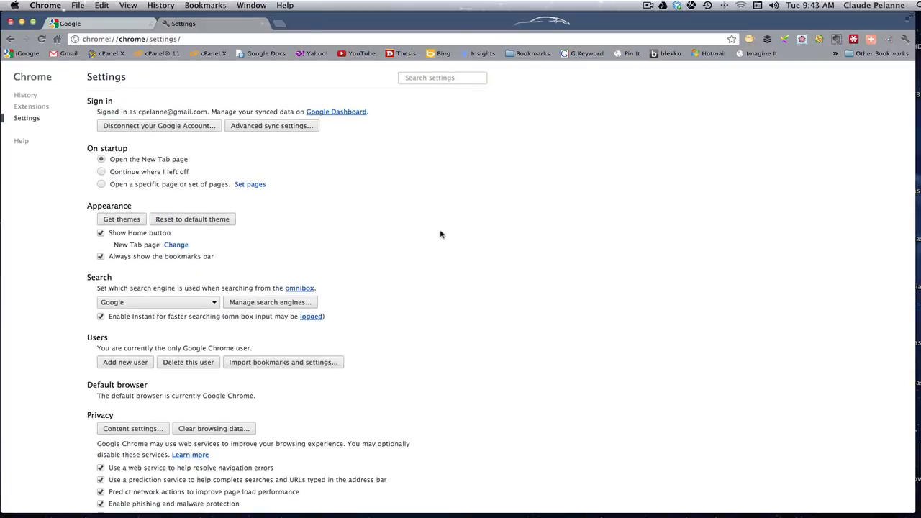
mouse_move(415, 233)
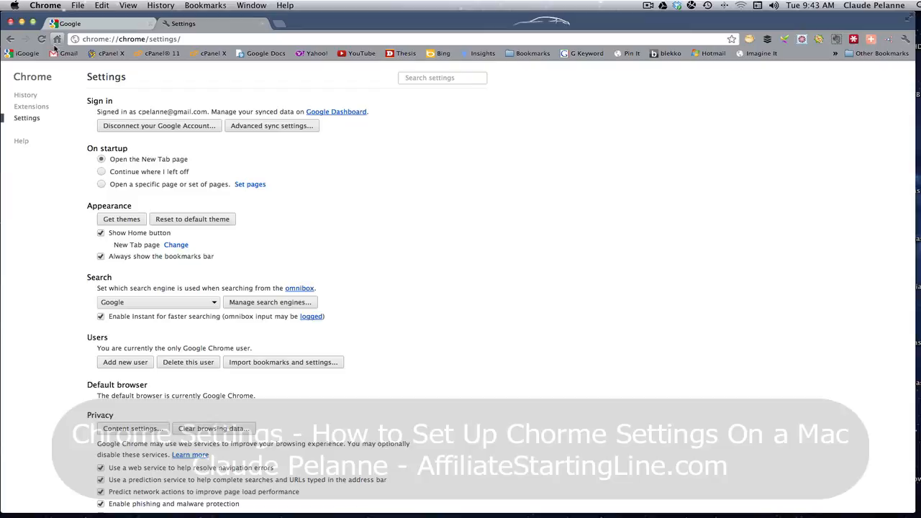
mouse_move(57, 39)
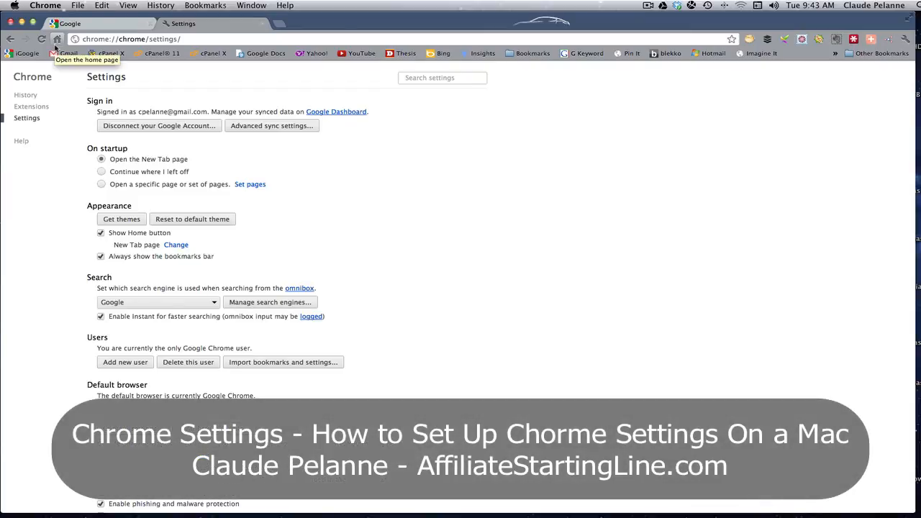
mouse_move(198, 149)
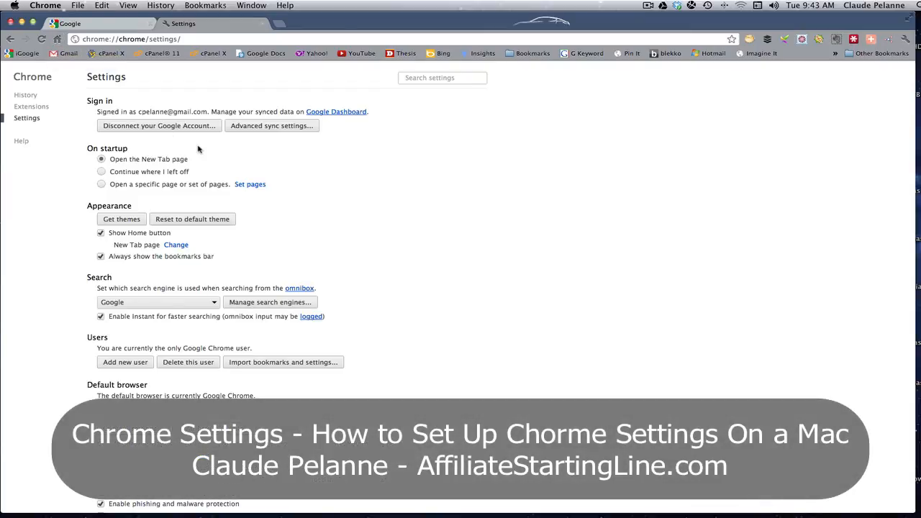
mouse_move(415, 144)
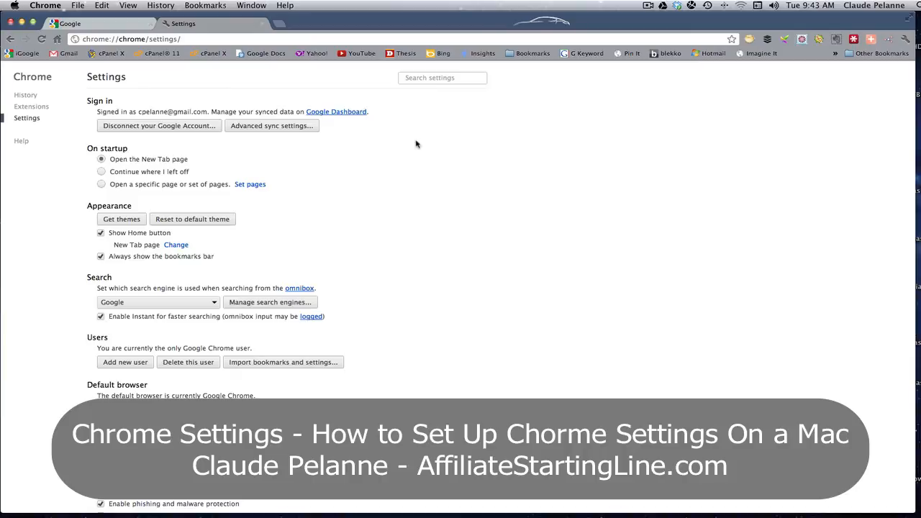
mouse_move(417, 148)
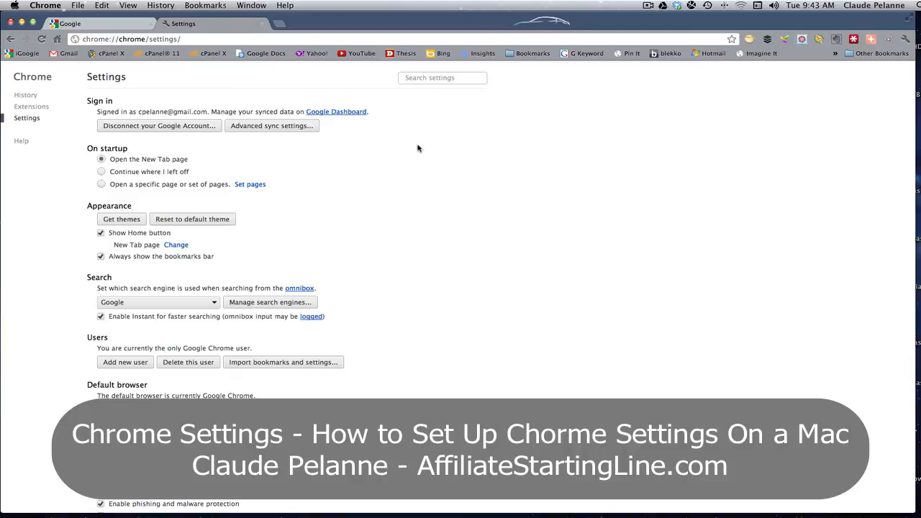